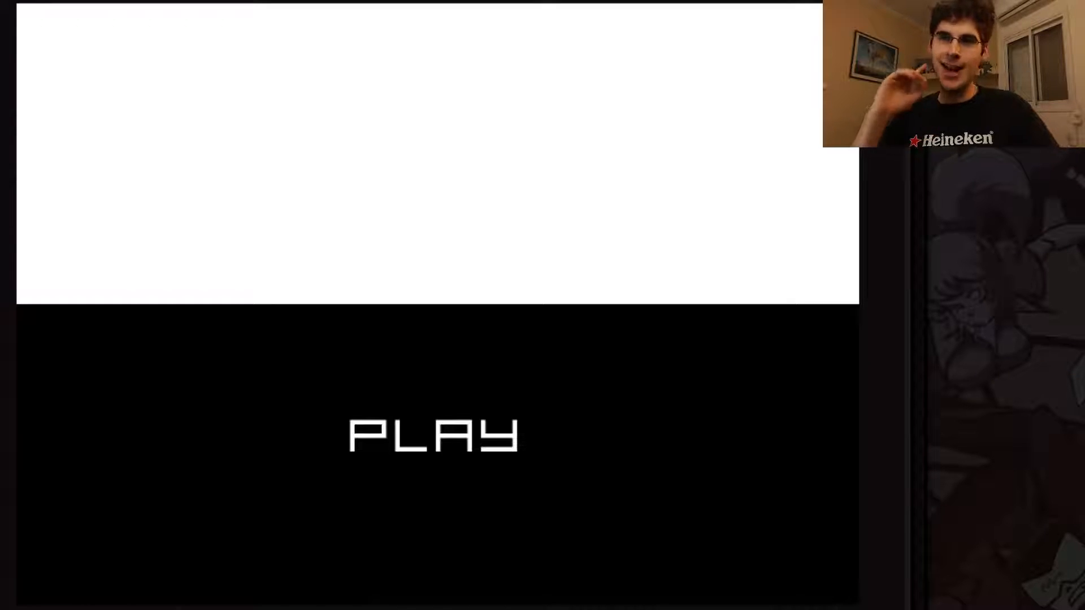
Start the game from the title screen via PLAY, passing through the credits.
left_click(432, 434)
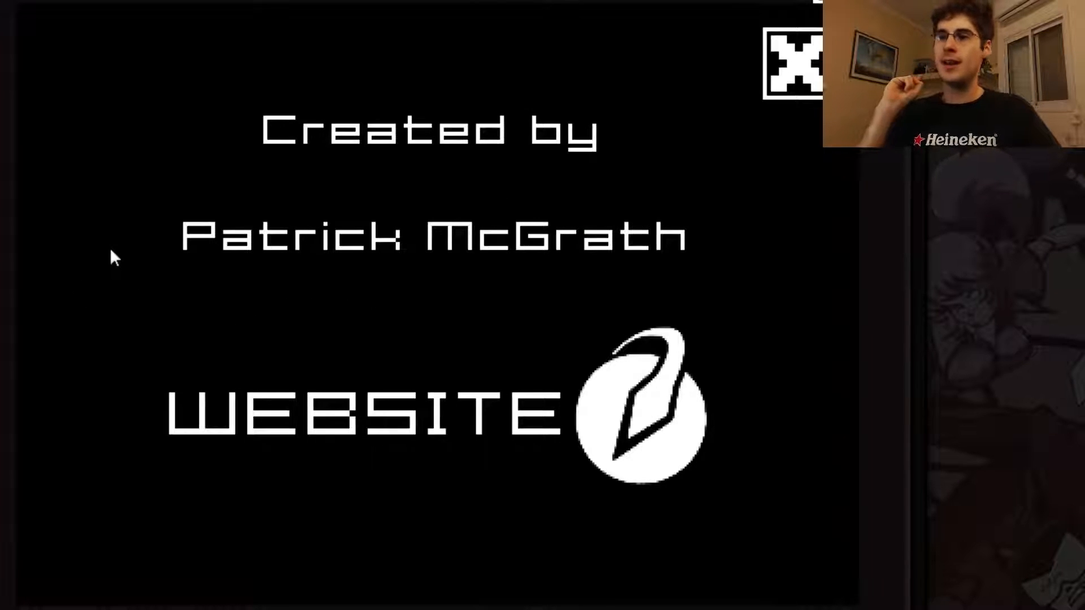
mouse_move(205, 196)
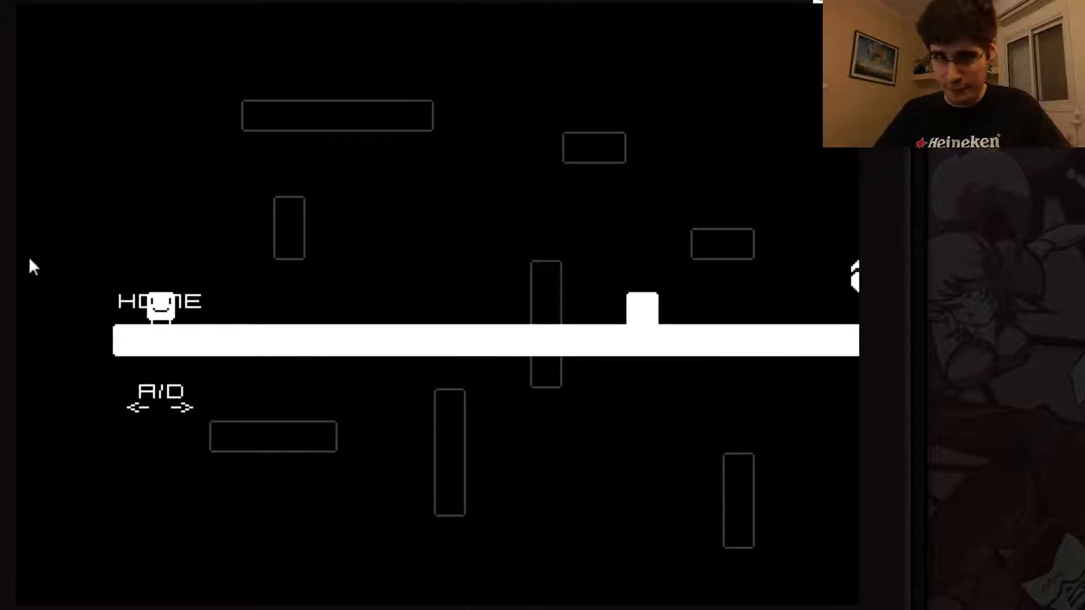
Walk the smiley right along the white platform and hop past the white block.
key("d")
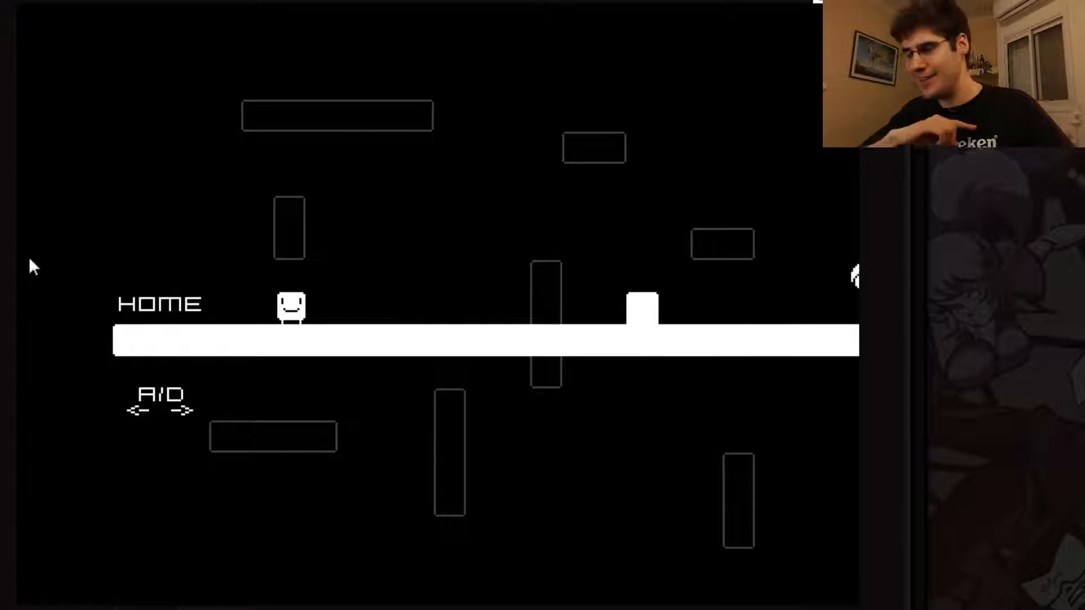
key("d")
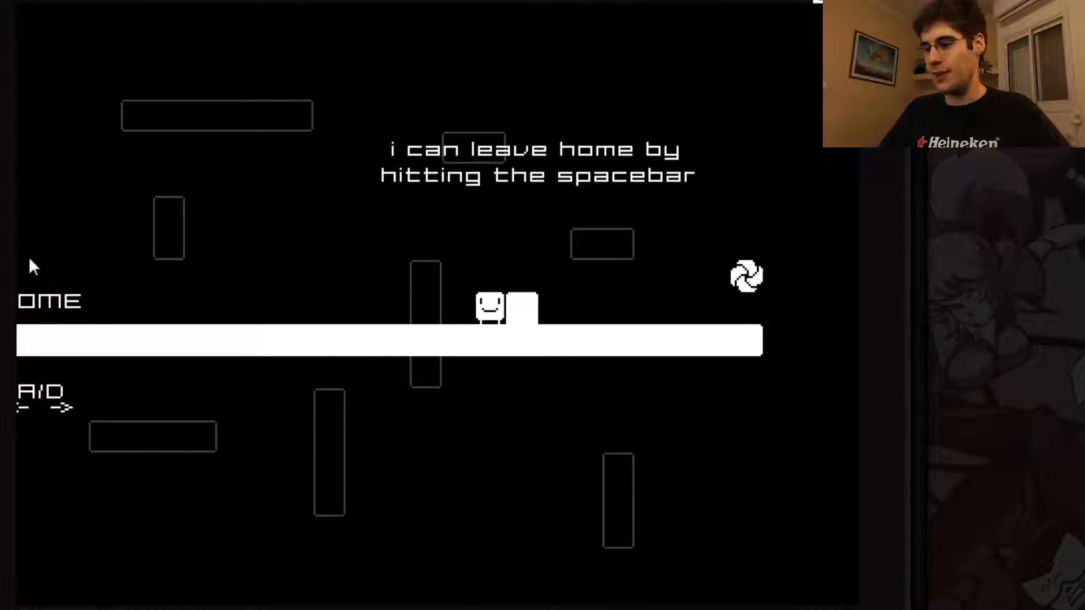
key("space")
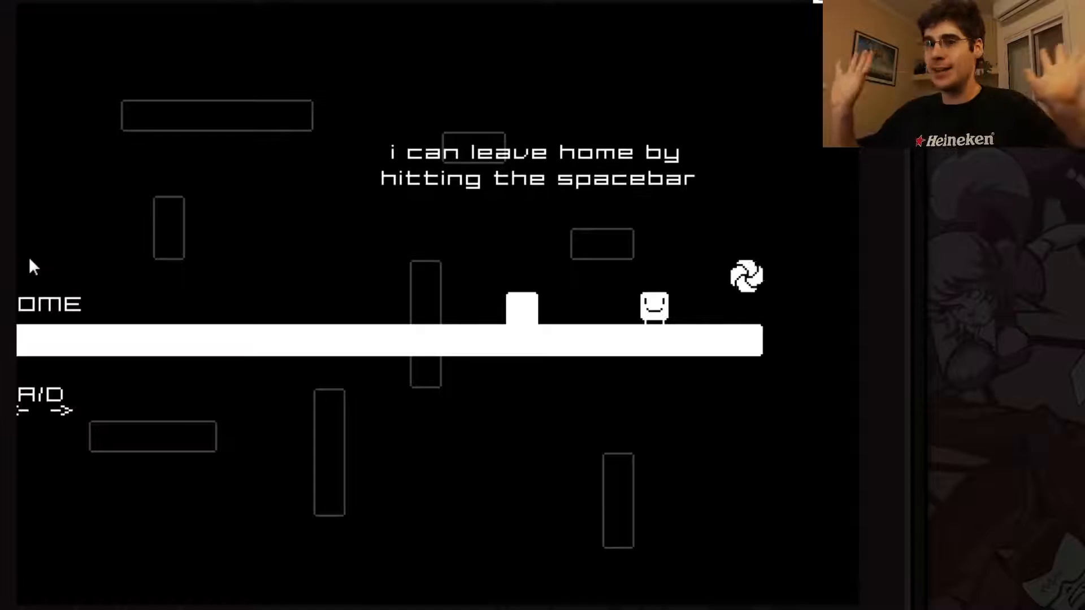
key("space")
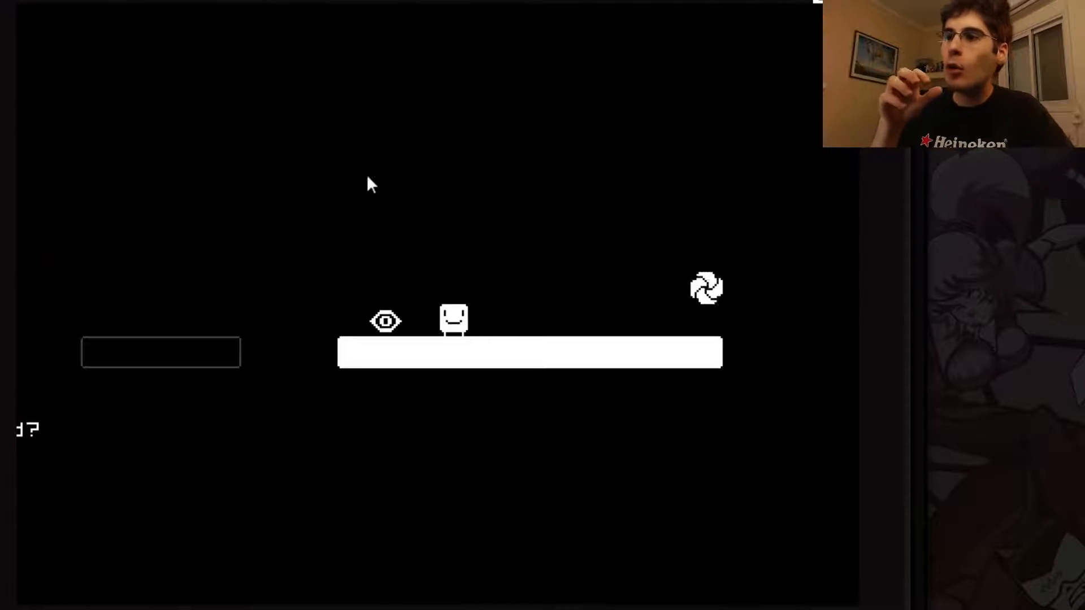
mouse_move(398, 219)
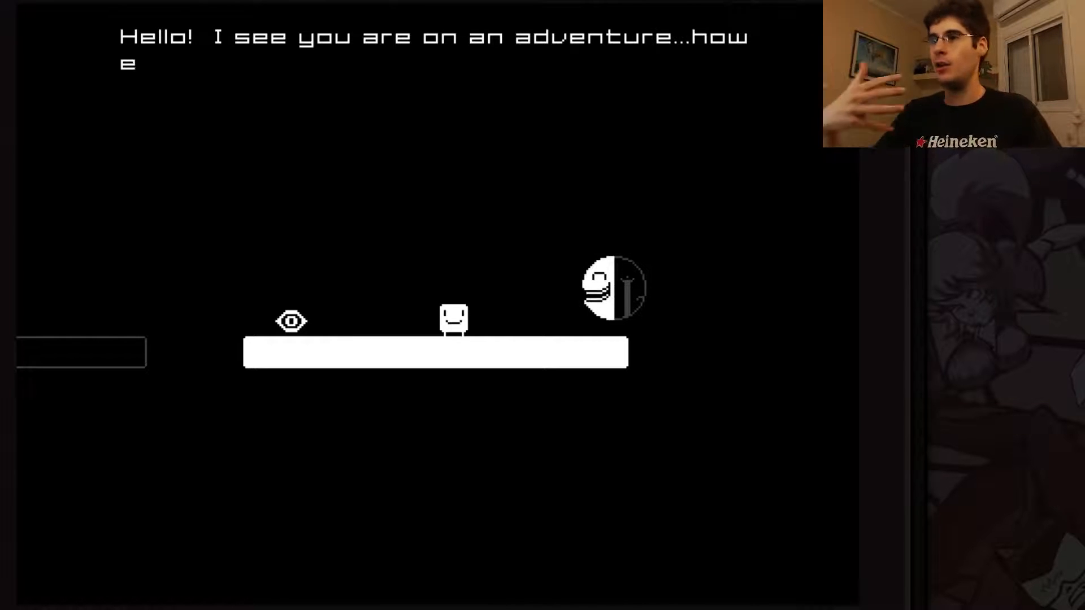
Talk with the two-faced character across both realms until its goodbye line is dismissed.
key("space")
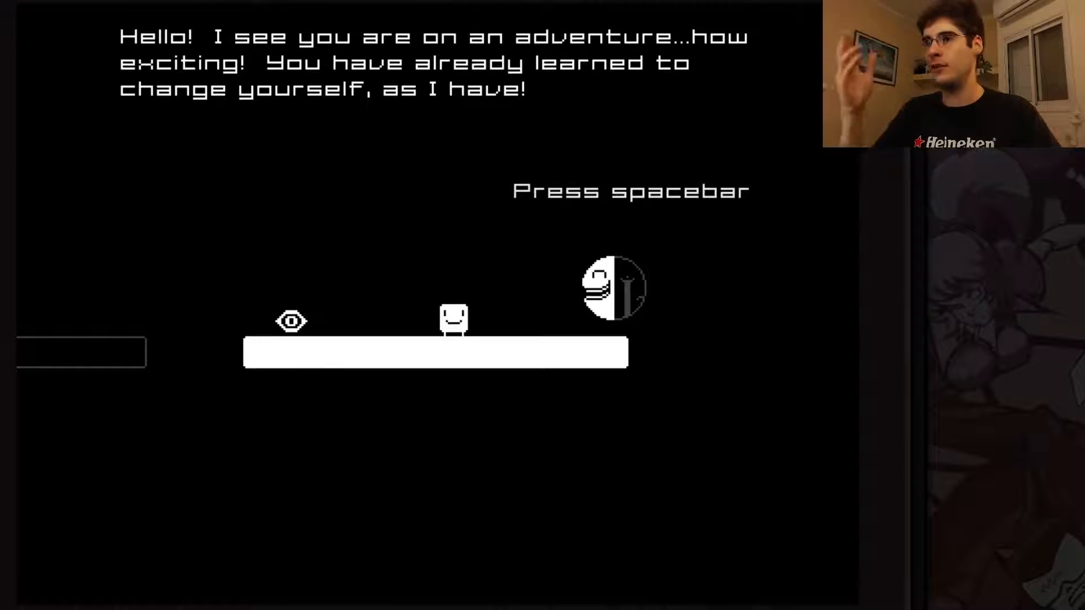
key("space")
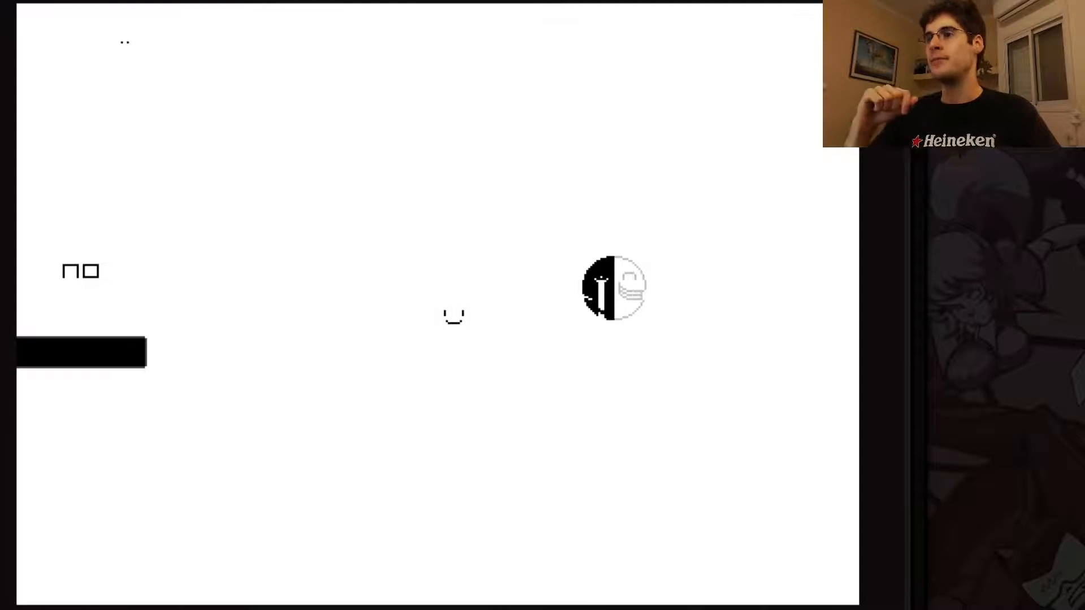
key("space")
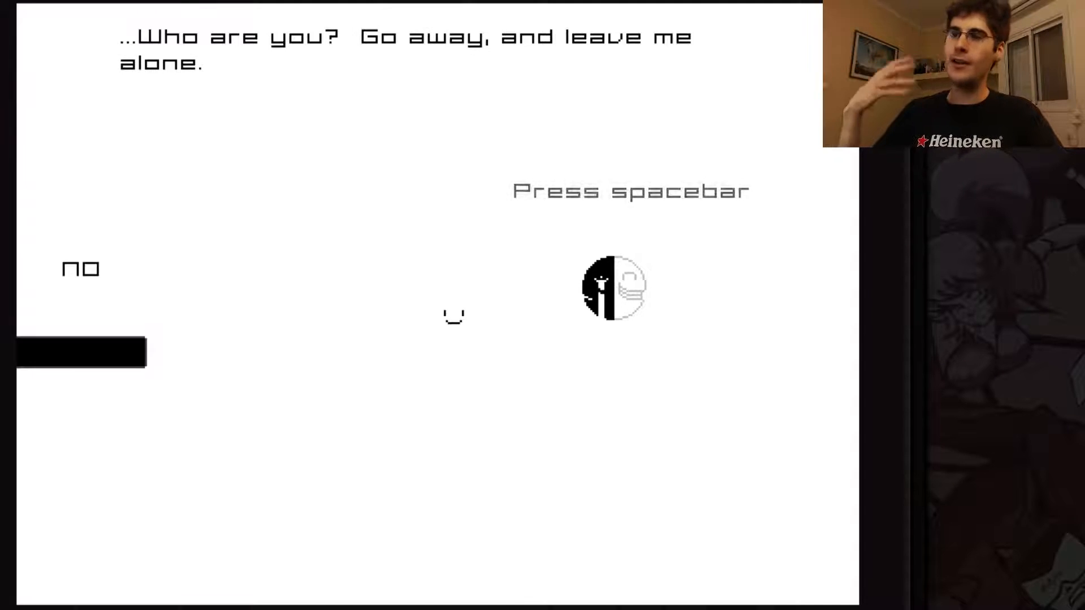
key("space")
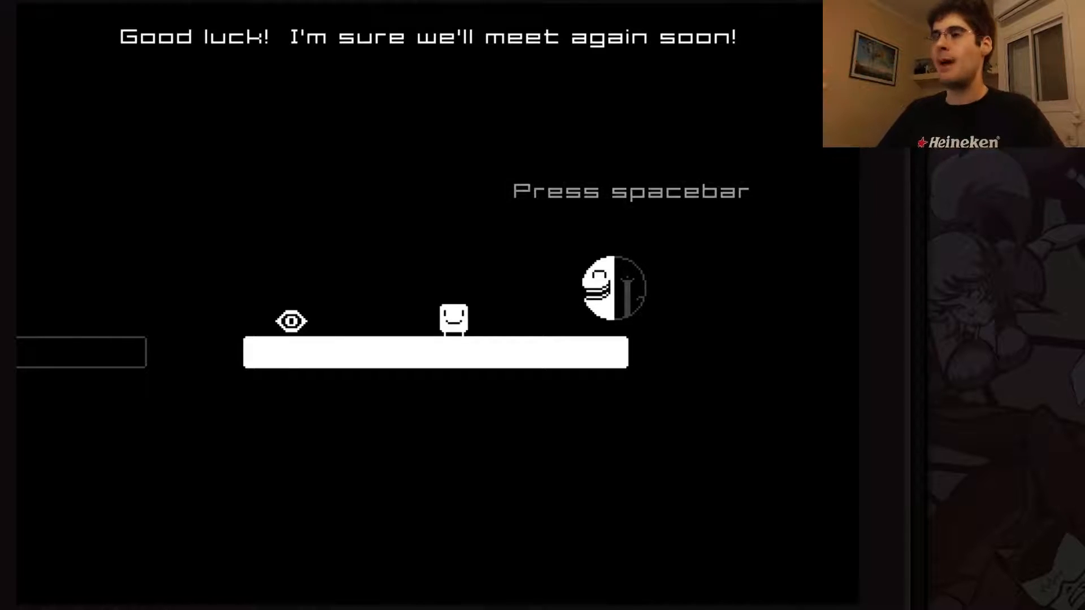
key("space")
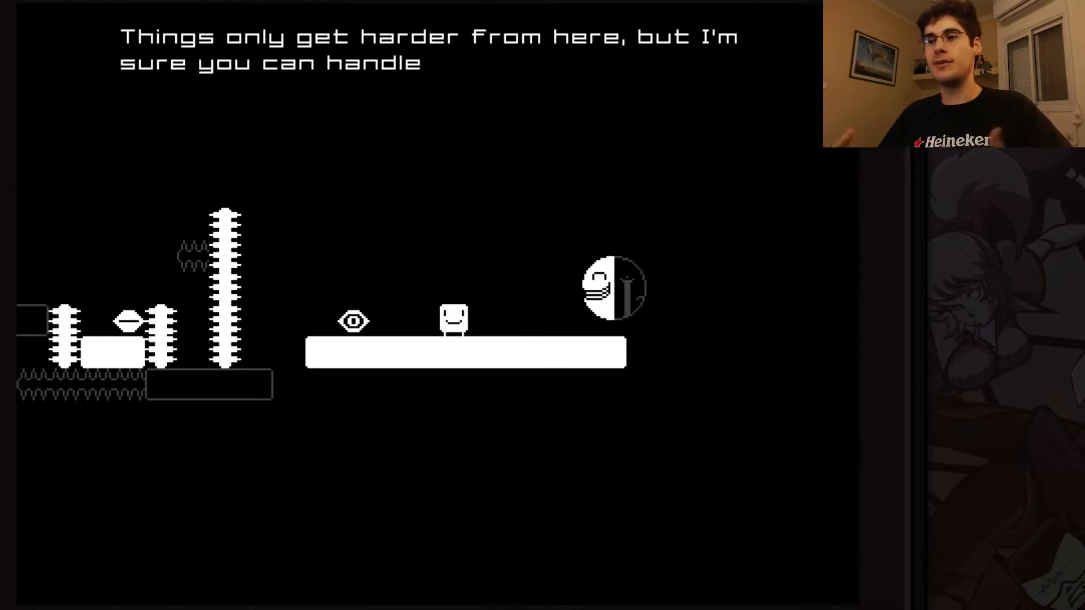
Read the two-faced character's harder-levels warning and close it so it vanishes.
key("space")
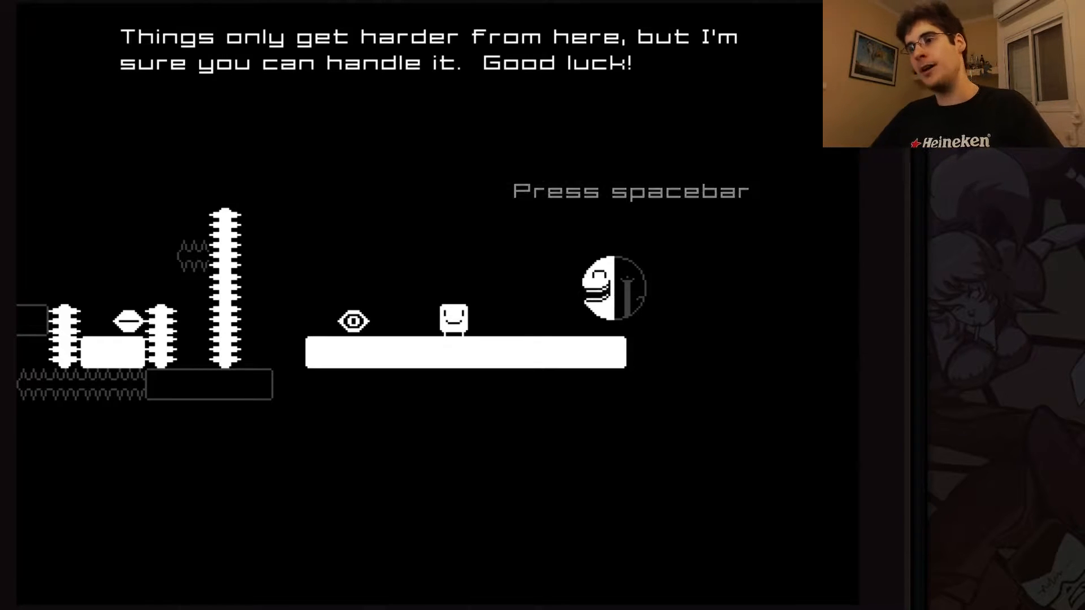
key("space")
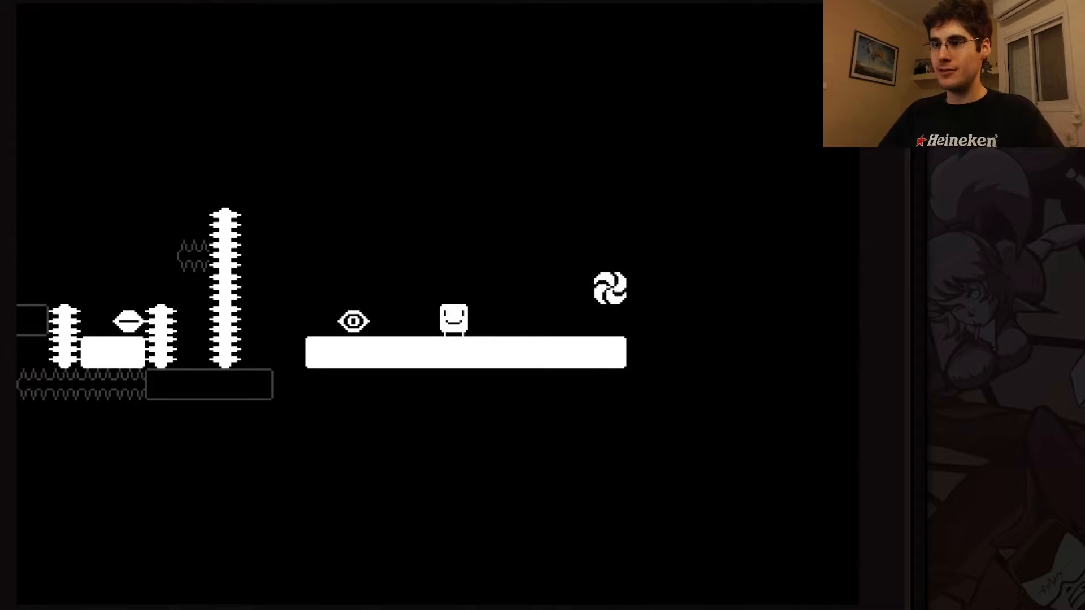